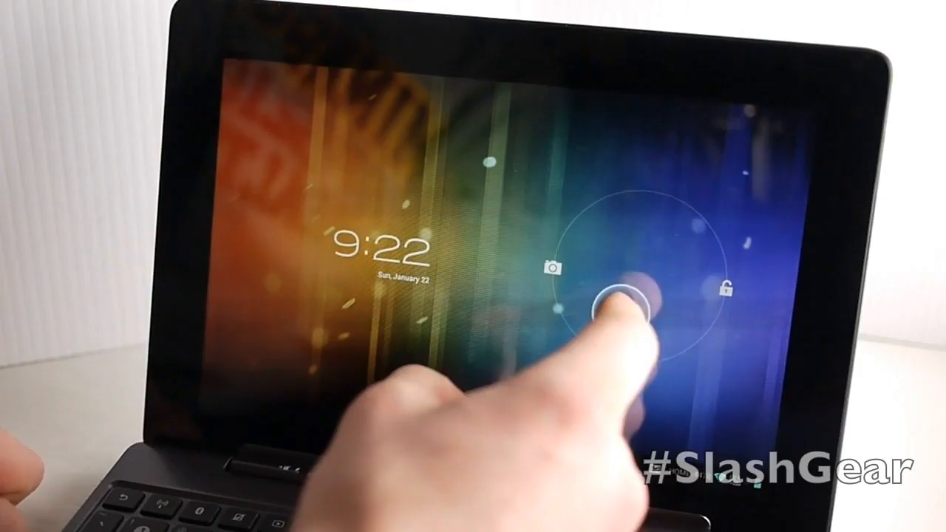
- Drag the lock ring to the camera icon to unlock straight into the camera
{"action": "left_click_drag", "start_coordinate": [628, 303], "coordinate": [643, 288]}
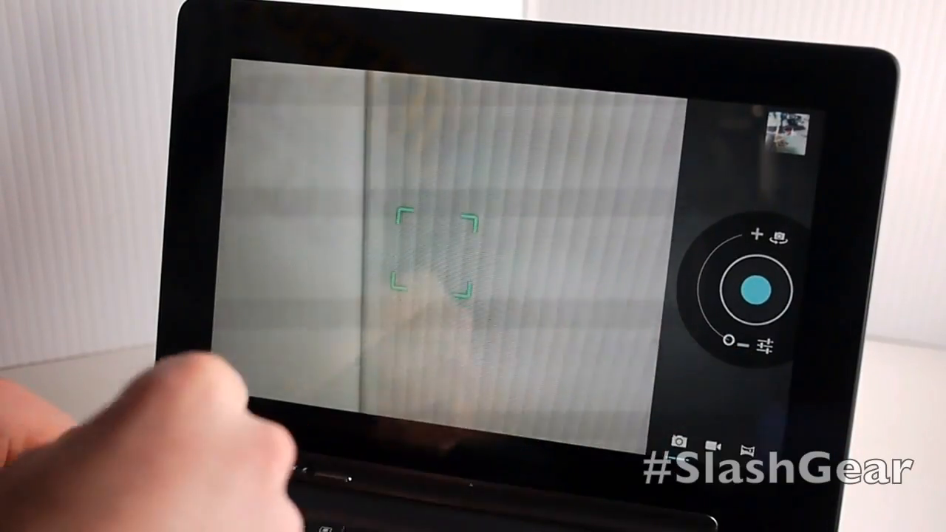
- Focus the camera on the white blinds and take a photo of them
{"action": "left_click", "coordinate": [747, 289]}
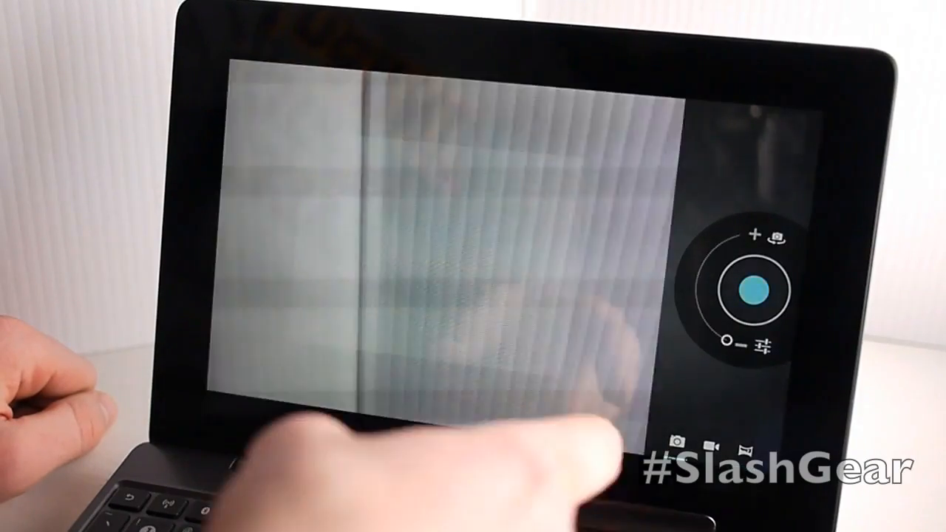
{"action": "left_click", "coordinate": [748, 288]}
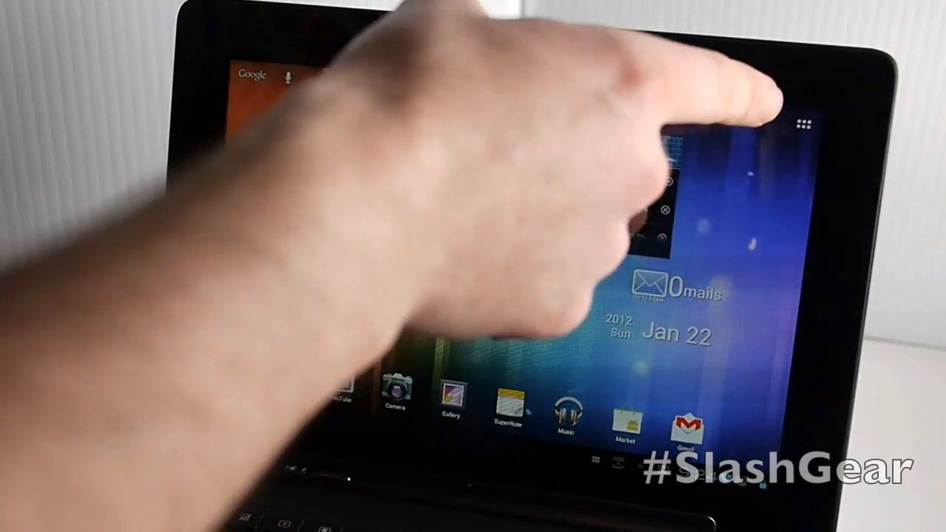
- Review the weather, task manager and email widgets, then open the Apps grid
{"action": "left_click", "coordinate": [802, 118]}
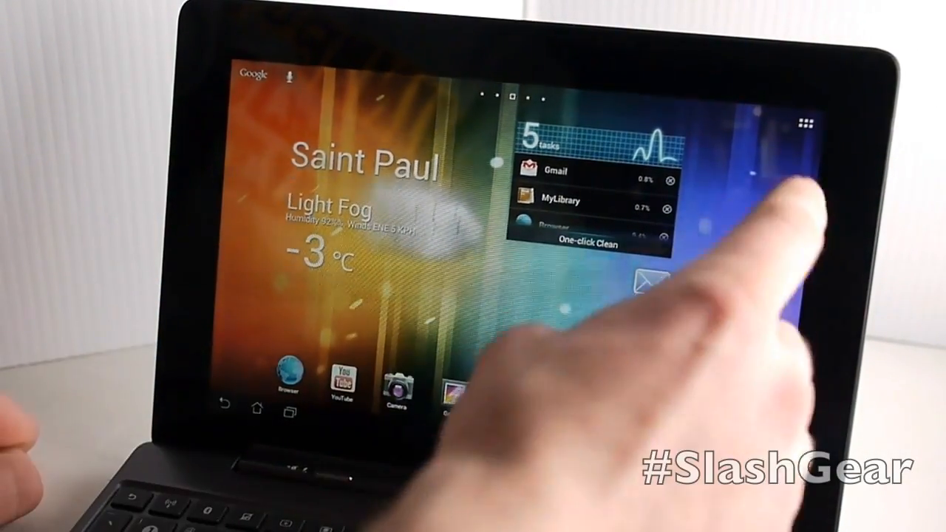
{"action": "left_click", "coordinate": [801, 120]}
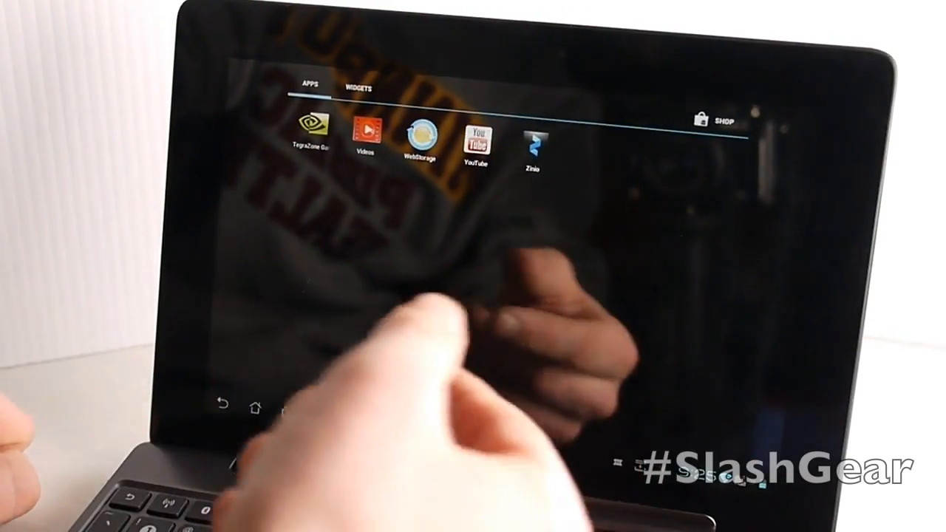
- Browse the installed apps and the WIDGETS tab in the app drawer
{"action": "left_click", "coordinate": [358, 88]}
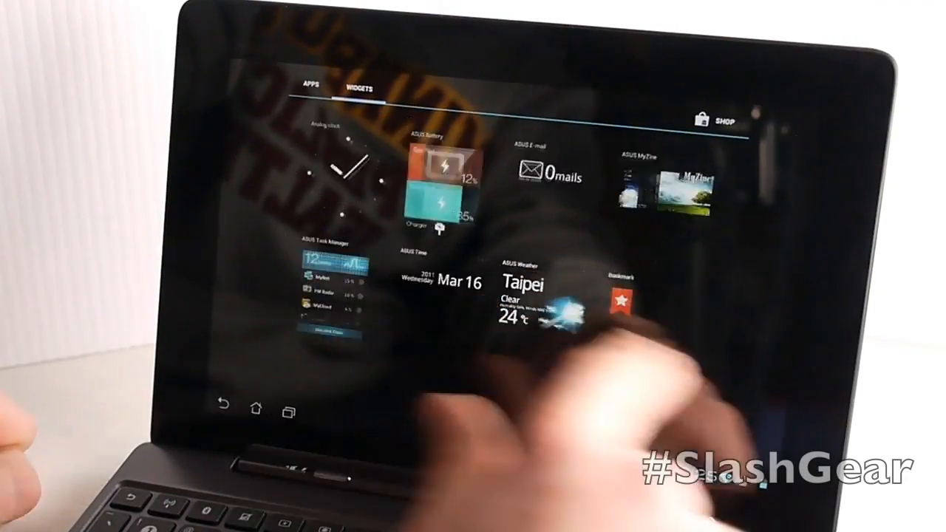
{"action": "left_click", "coordinate": [305, 88]}
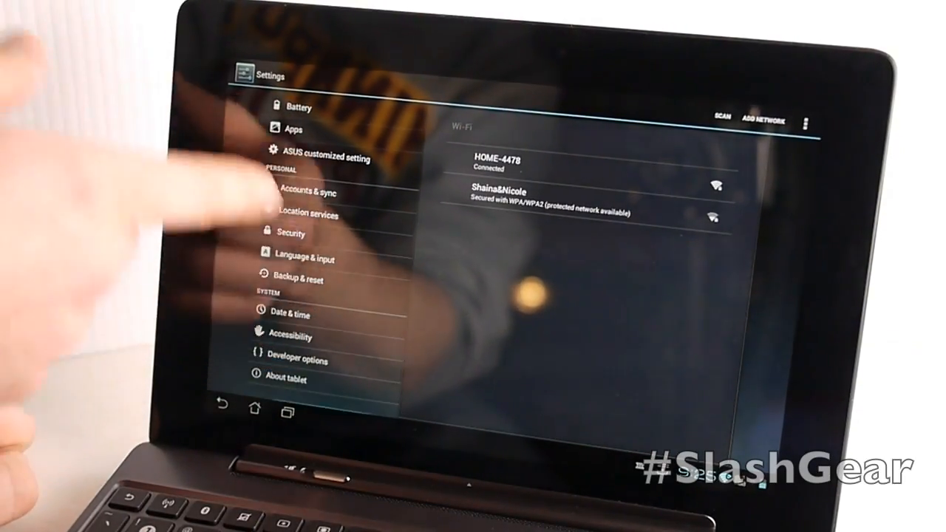
- Scroll Settings and open Developer options, showing the performance warning
{"action": "scroll", "scroll_direction": "down", "scroll_amount": 3}
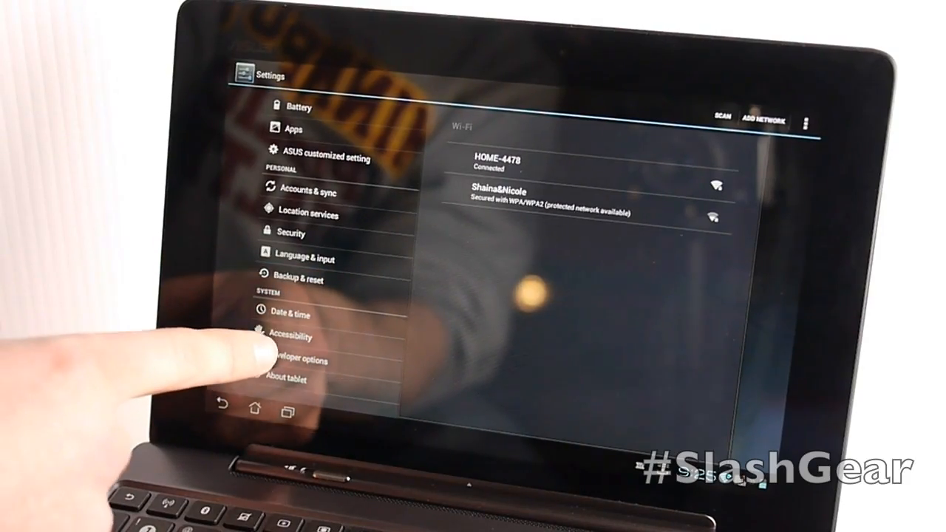
{"action": "left_click", "coordinate": [295, 361]}
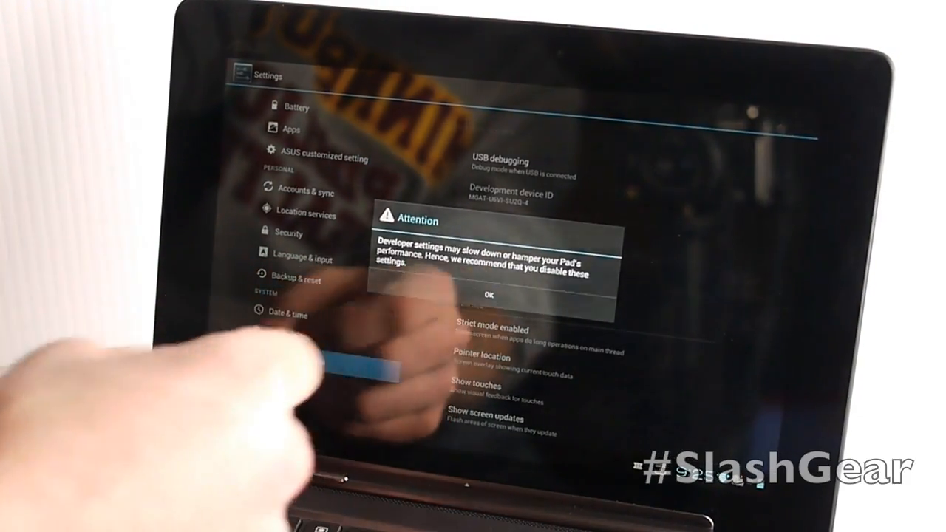